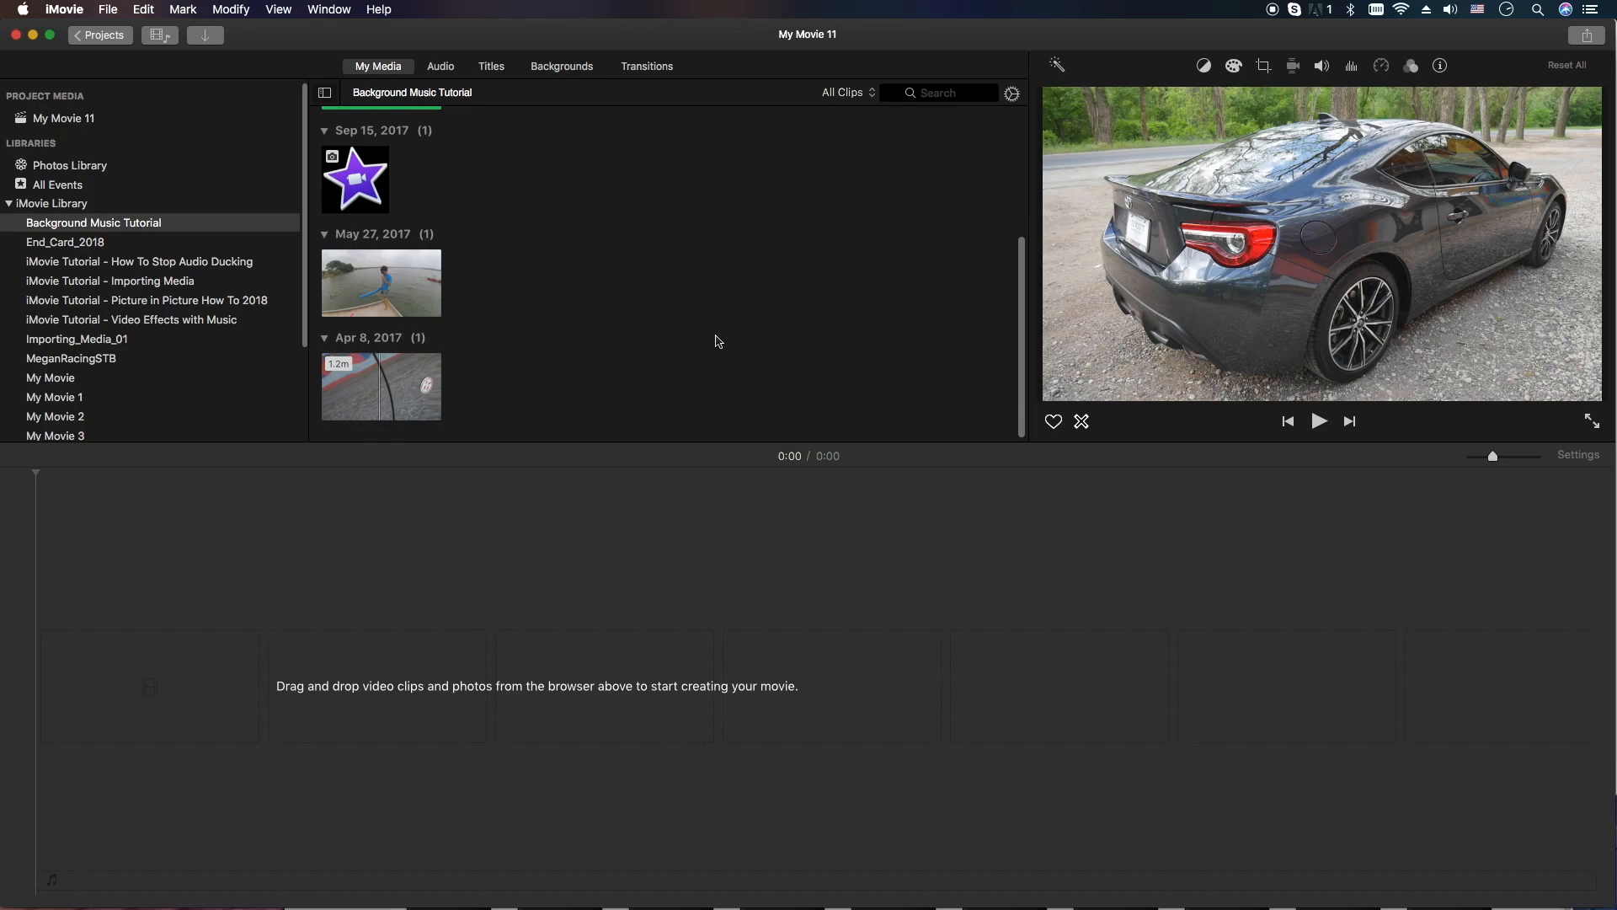
pyautogui.moveTo(406, 391)
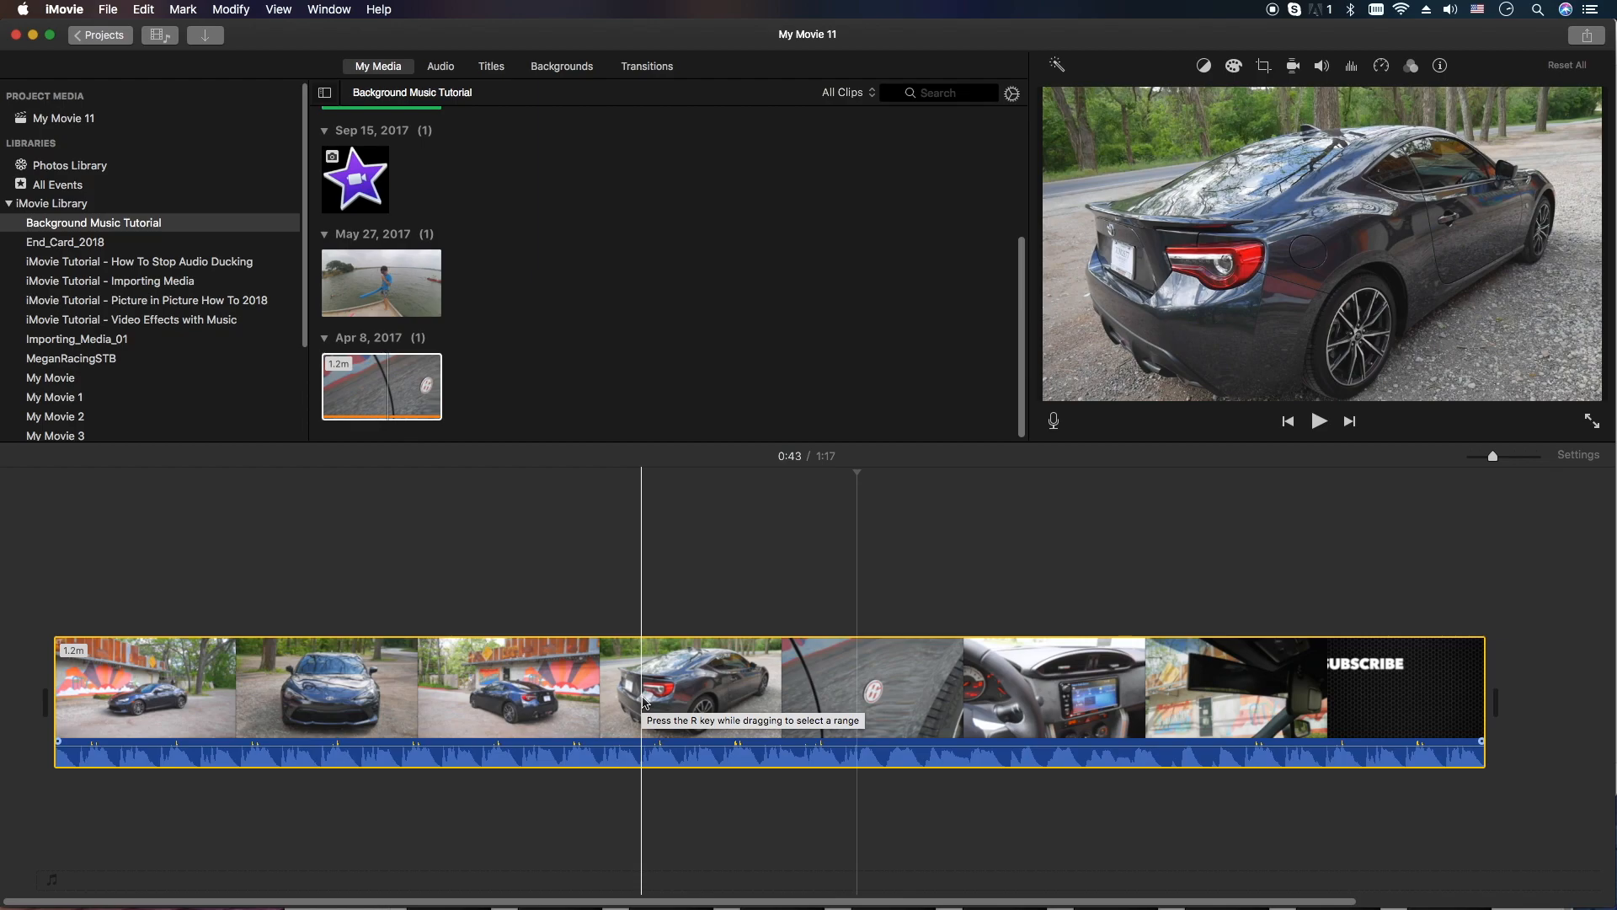
# Add a freeze frame at the wheel badge shot and stretch it to about three seconds.
pyautogui.click(861, 707)
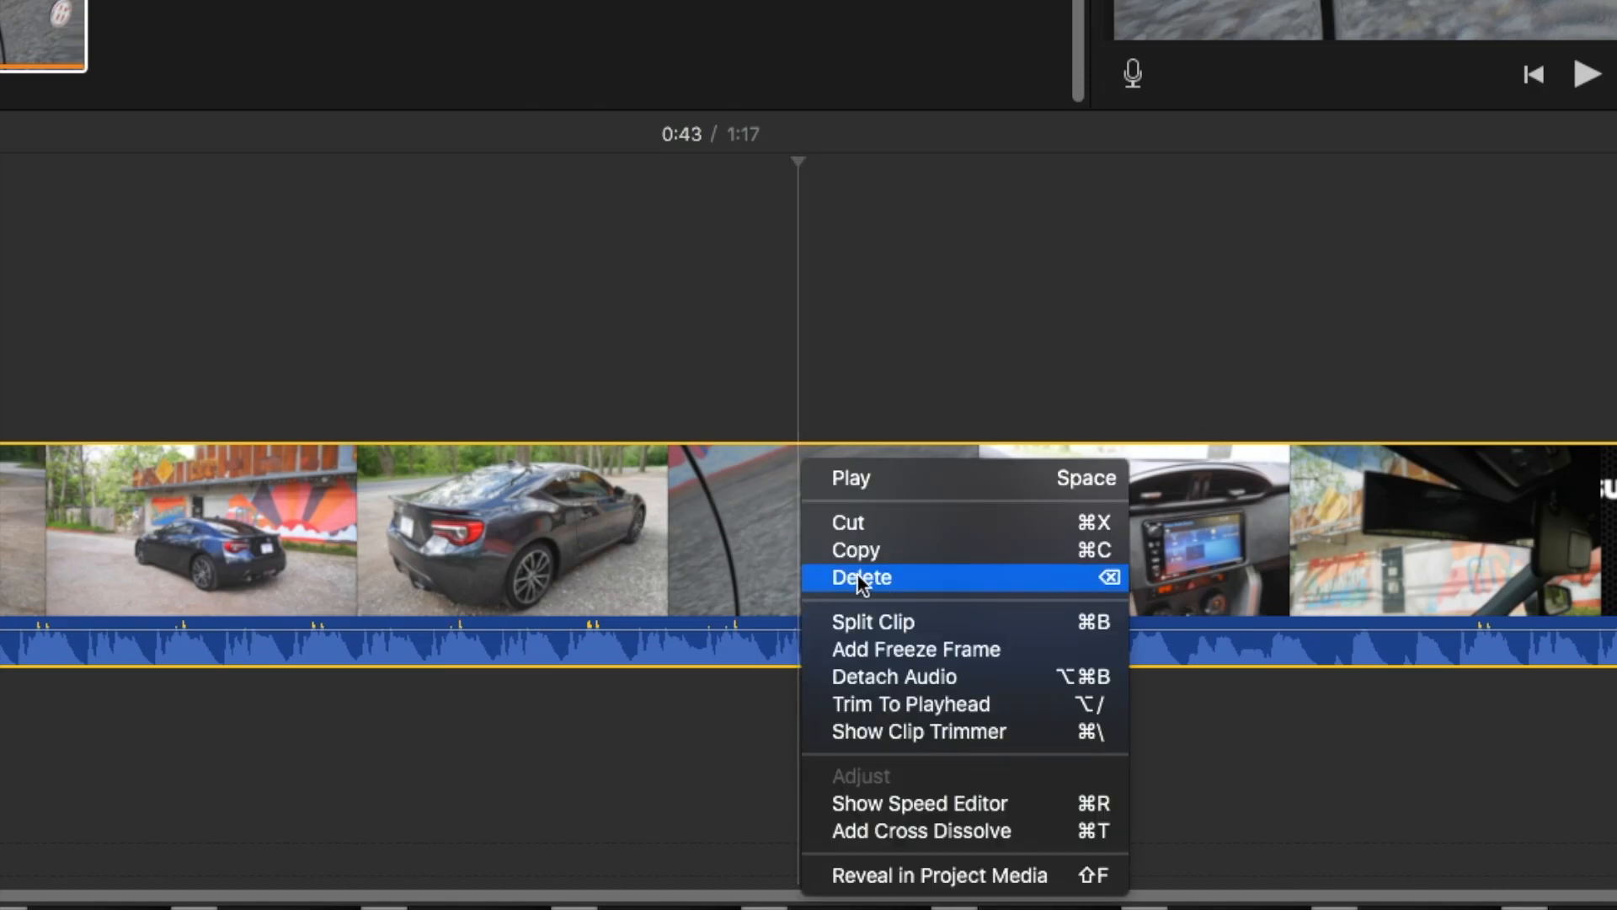
pyautogui.moveTo(945, 658)
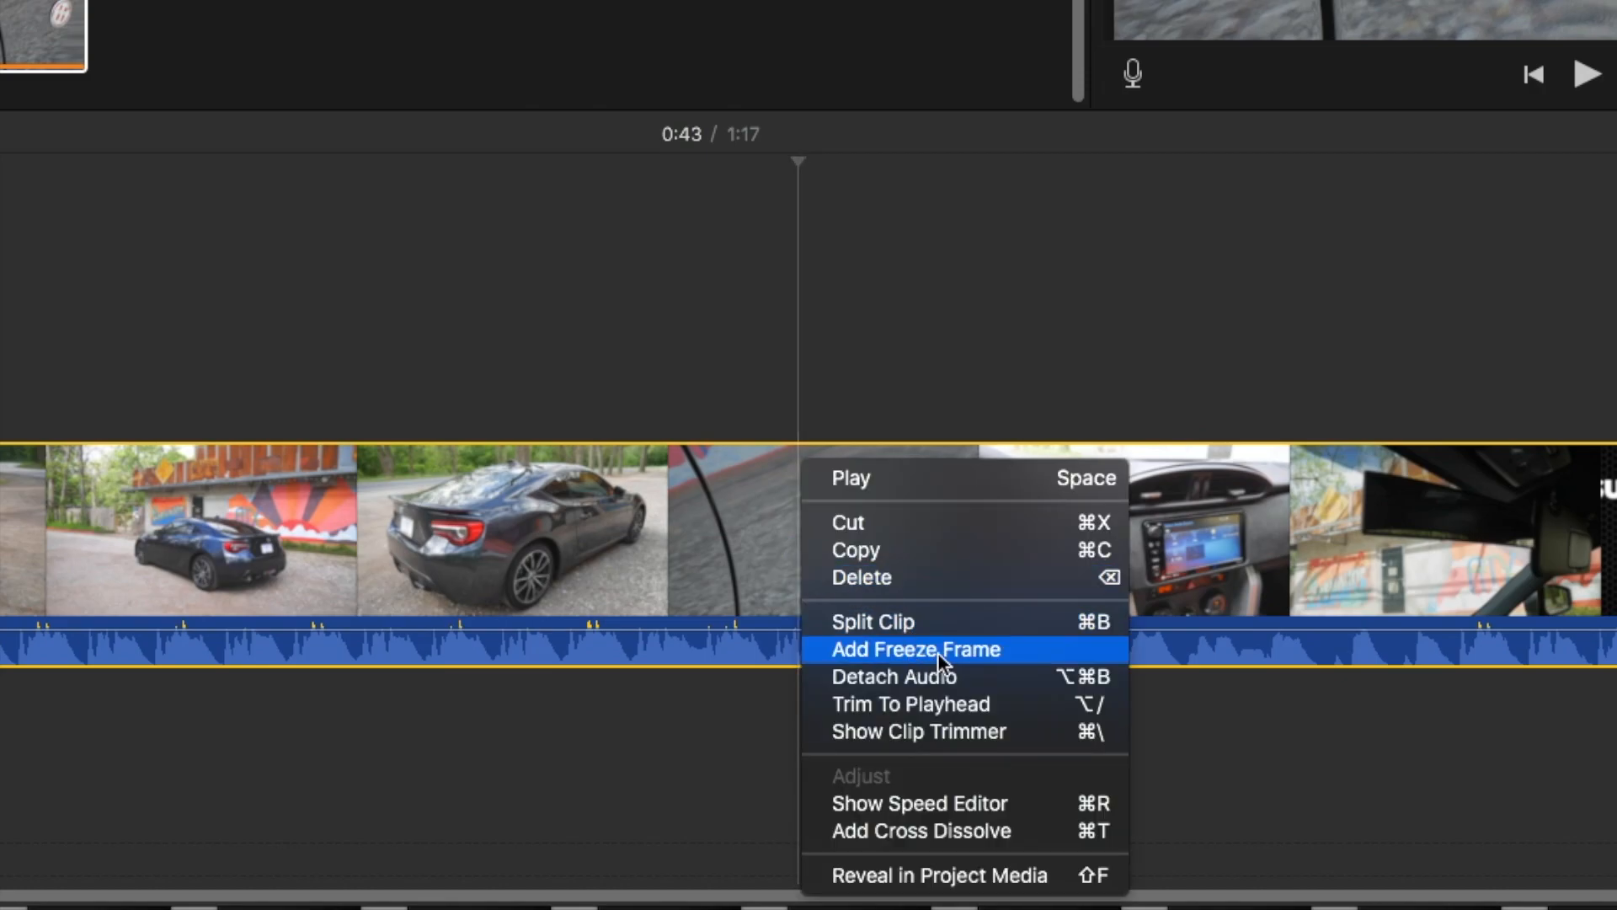
pyautogui.click(914, 649)
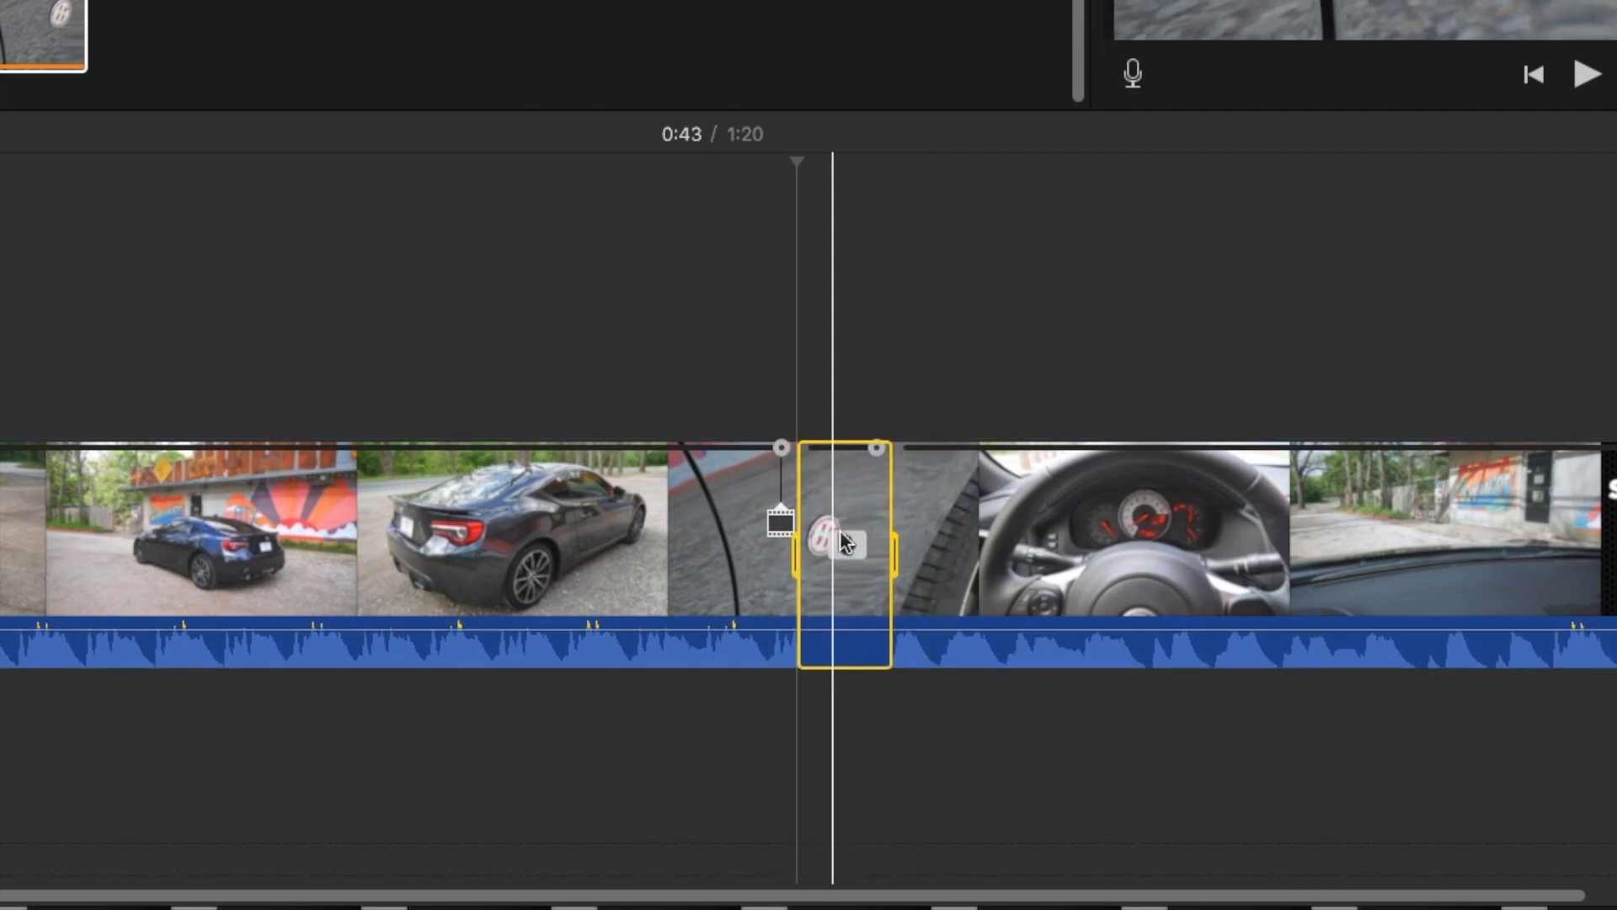
pyautogui.moveTo(846, 541); pyautogui.dragTo(928, 563)
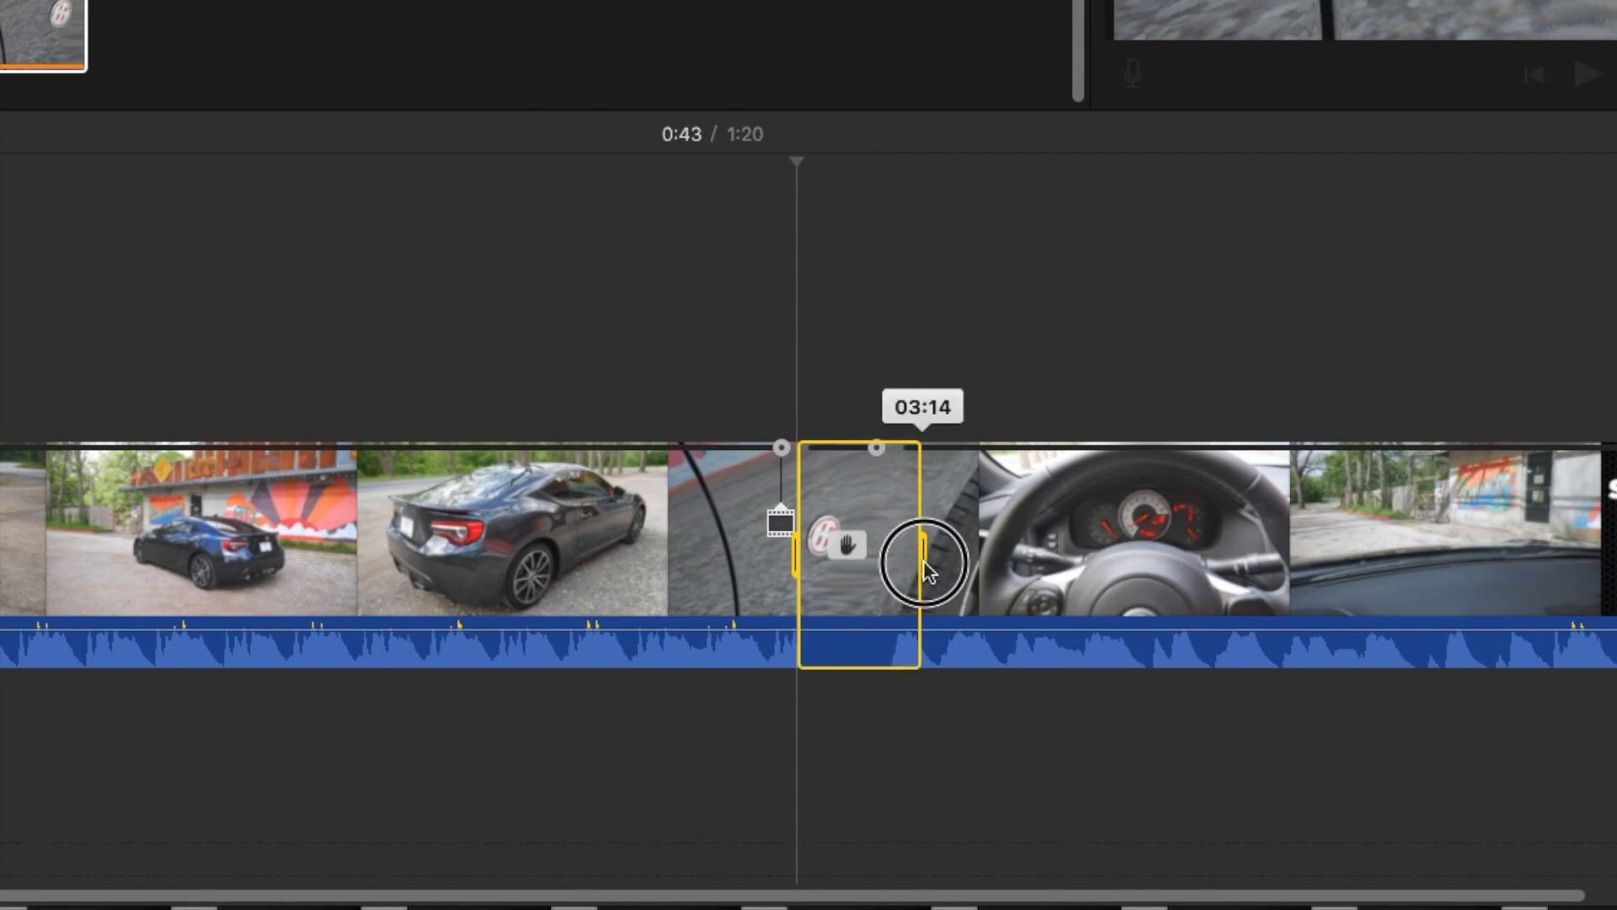
pyautogui.moveTo(923, 563); pyautogui.dragTo(846, 573)
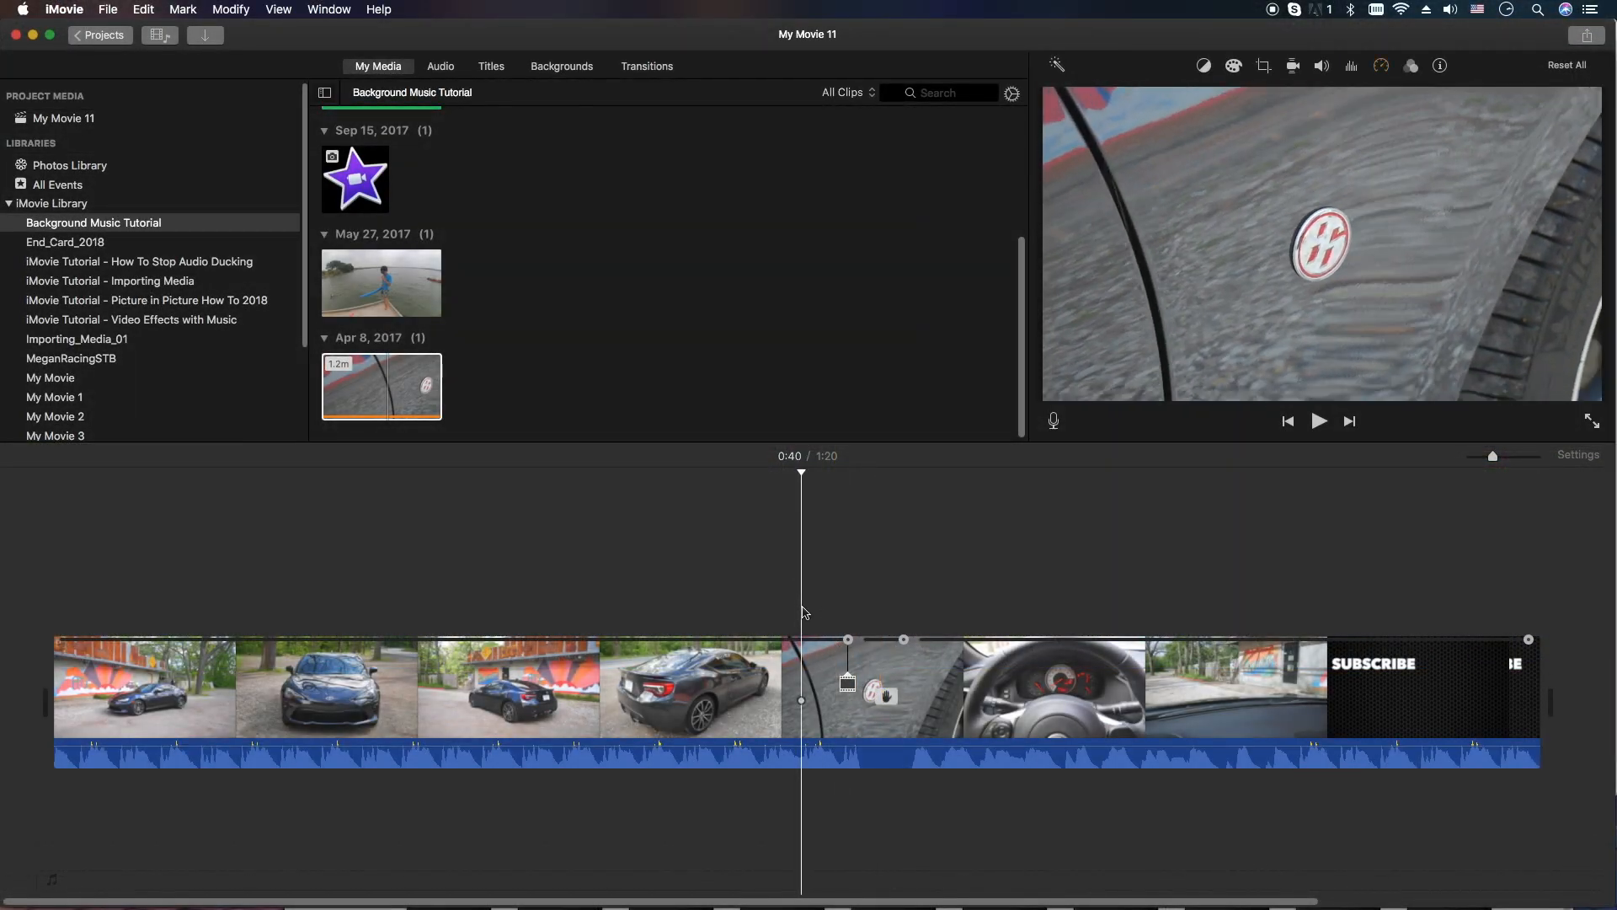
# Place a second copy of the car footage clip after the first, reaching 2:38.
pyautogui.click(1317, 421)
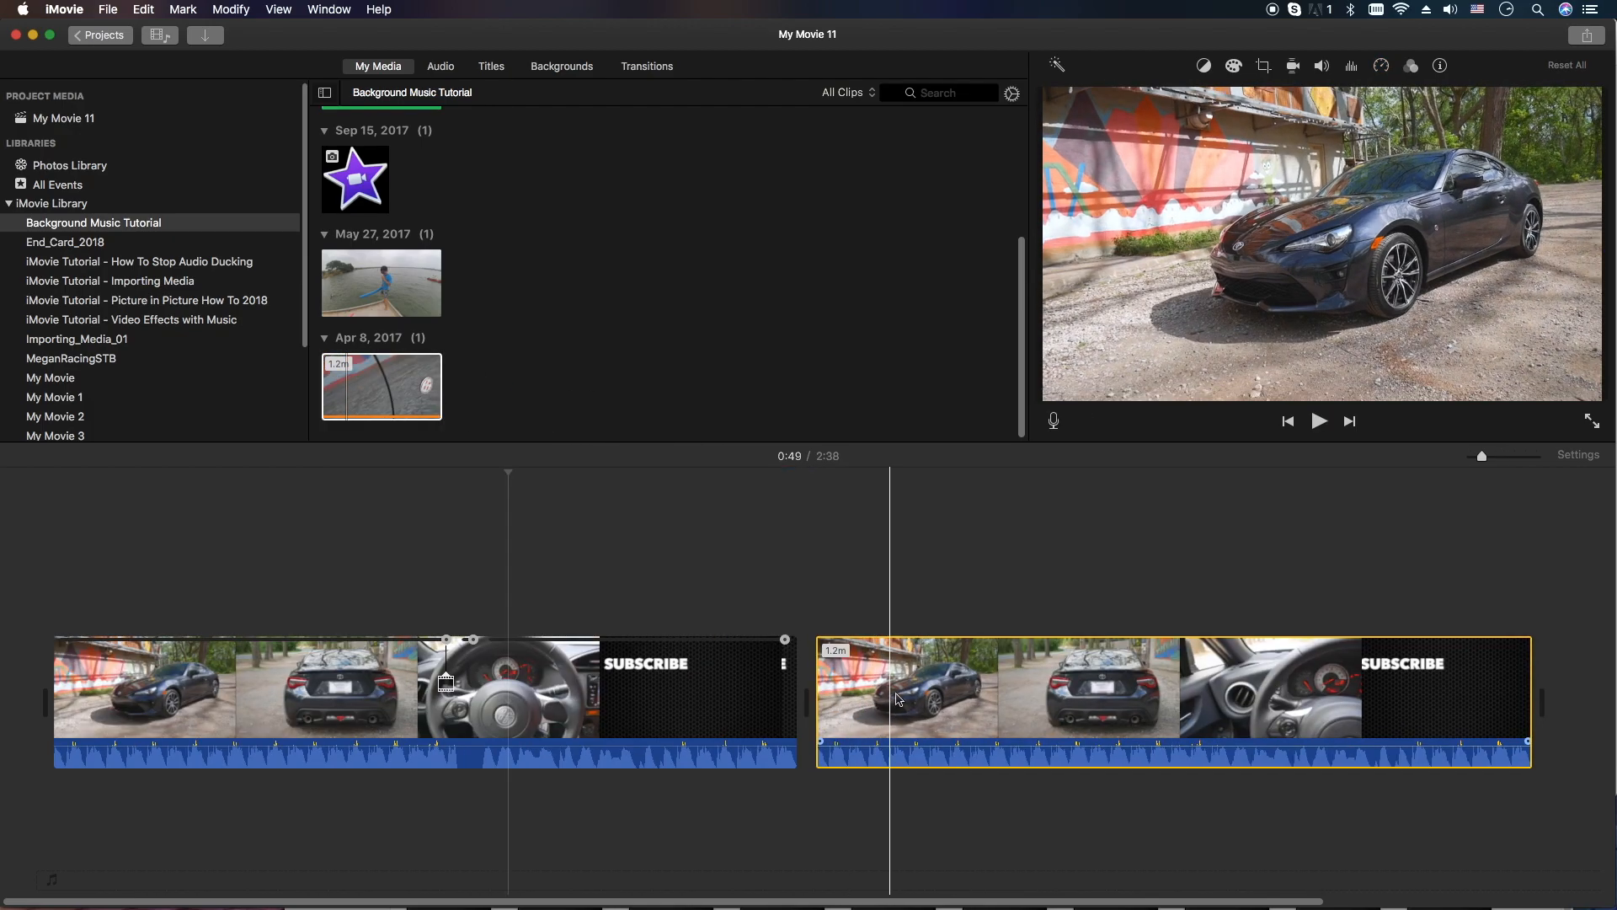
# Add a freeze frame at the mural shot in the second clip and lengthen it to about five seconds.
pyautogui.click(886, 684)
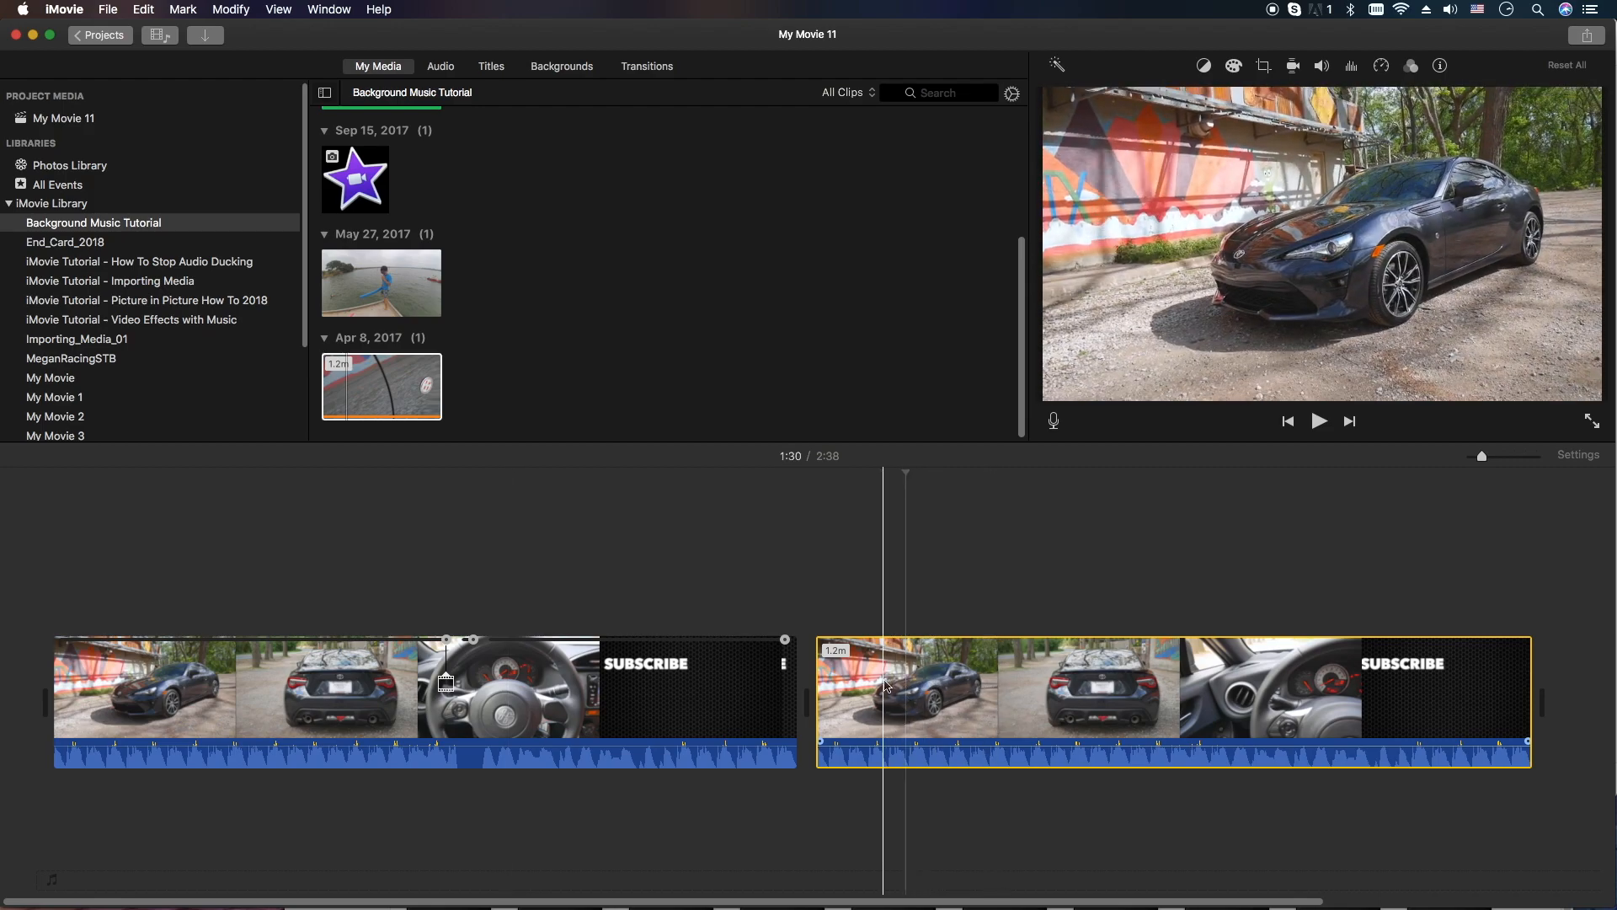
pyautogui.click(935, 688)
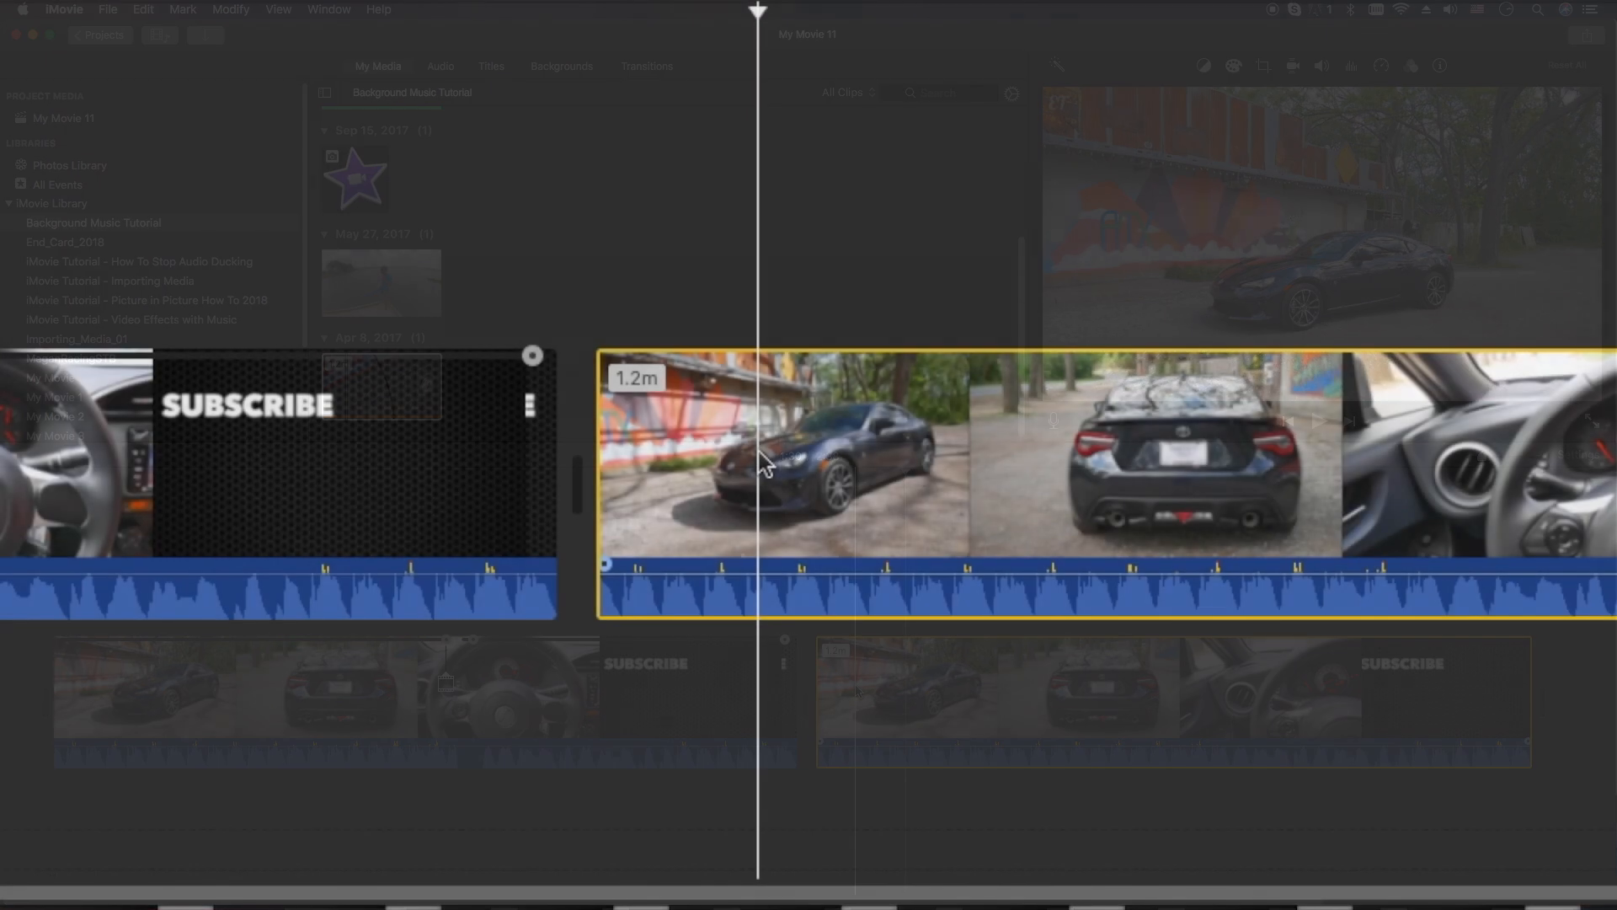
pyautogui.rightClick(765, 470)
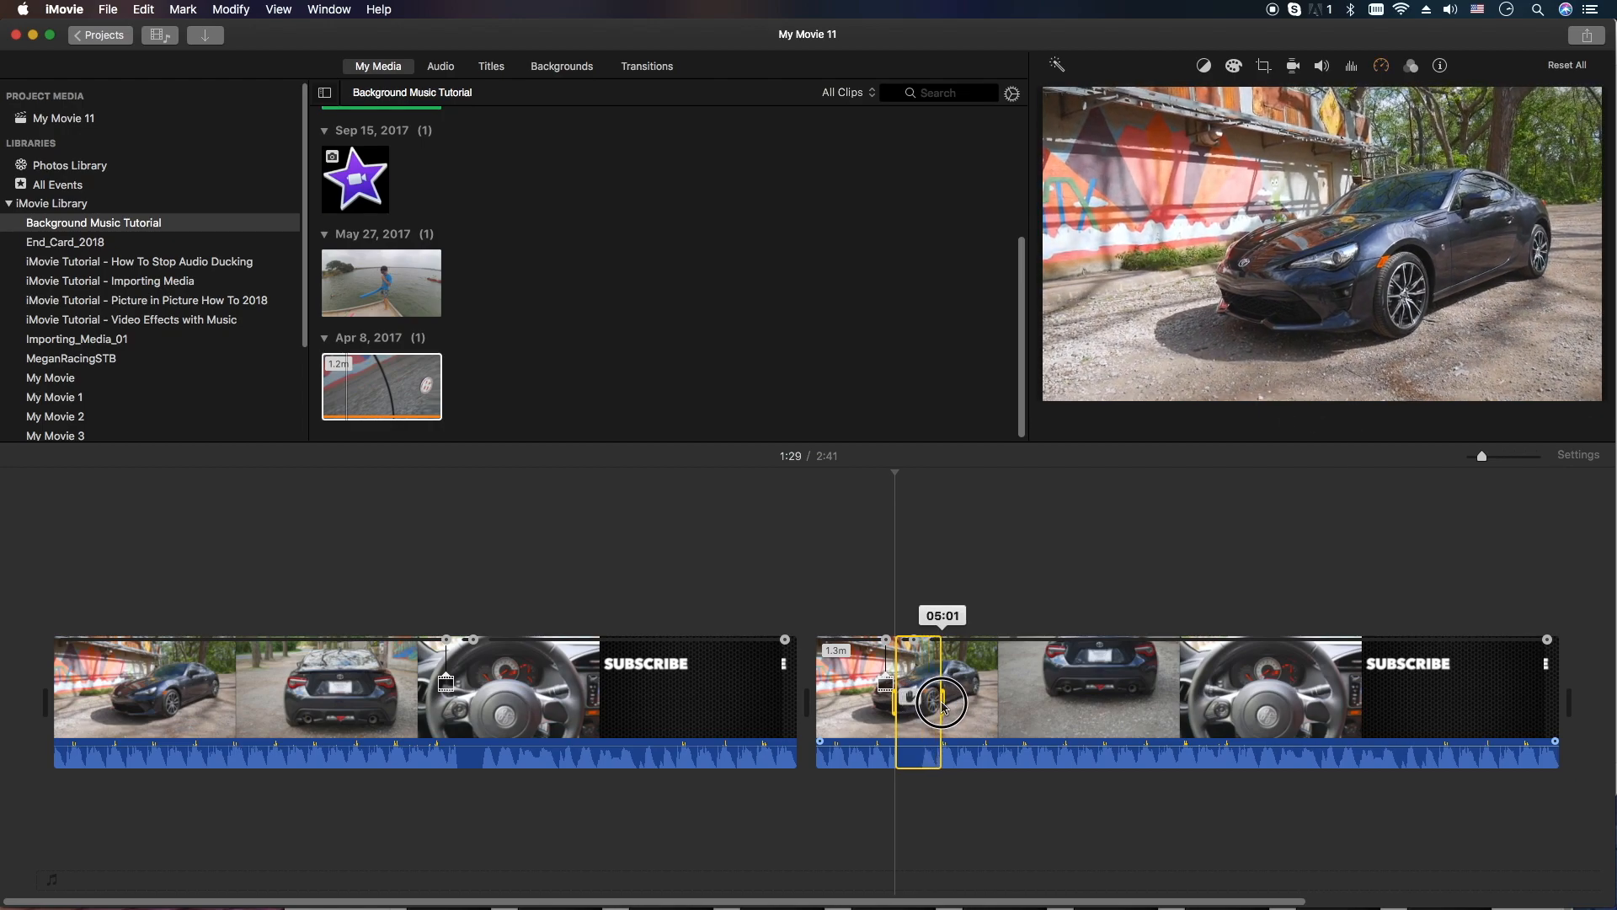
pyautogui.moveTo(938, 701); pyautogui.dragTo(918, 701)
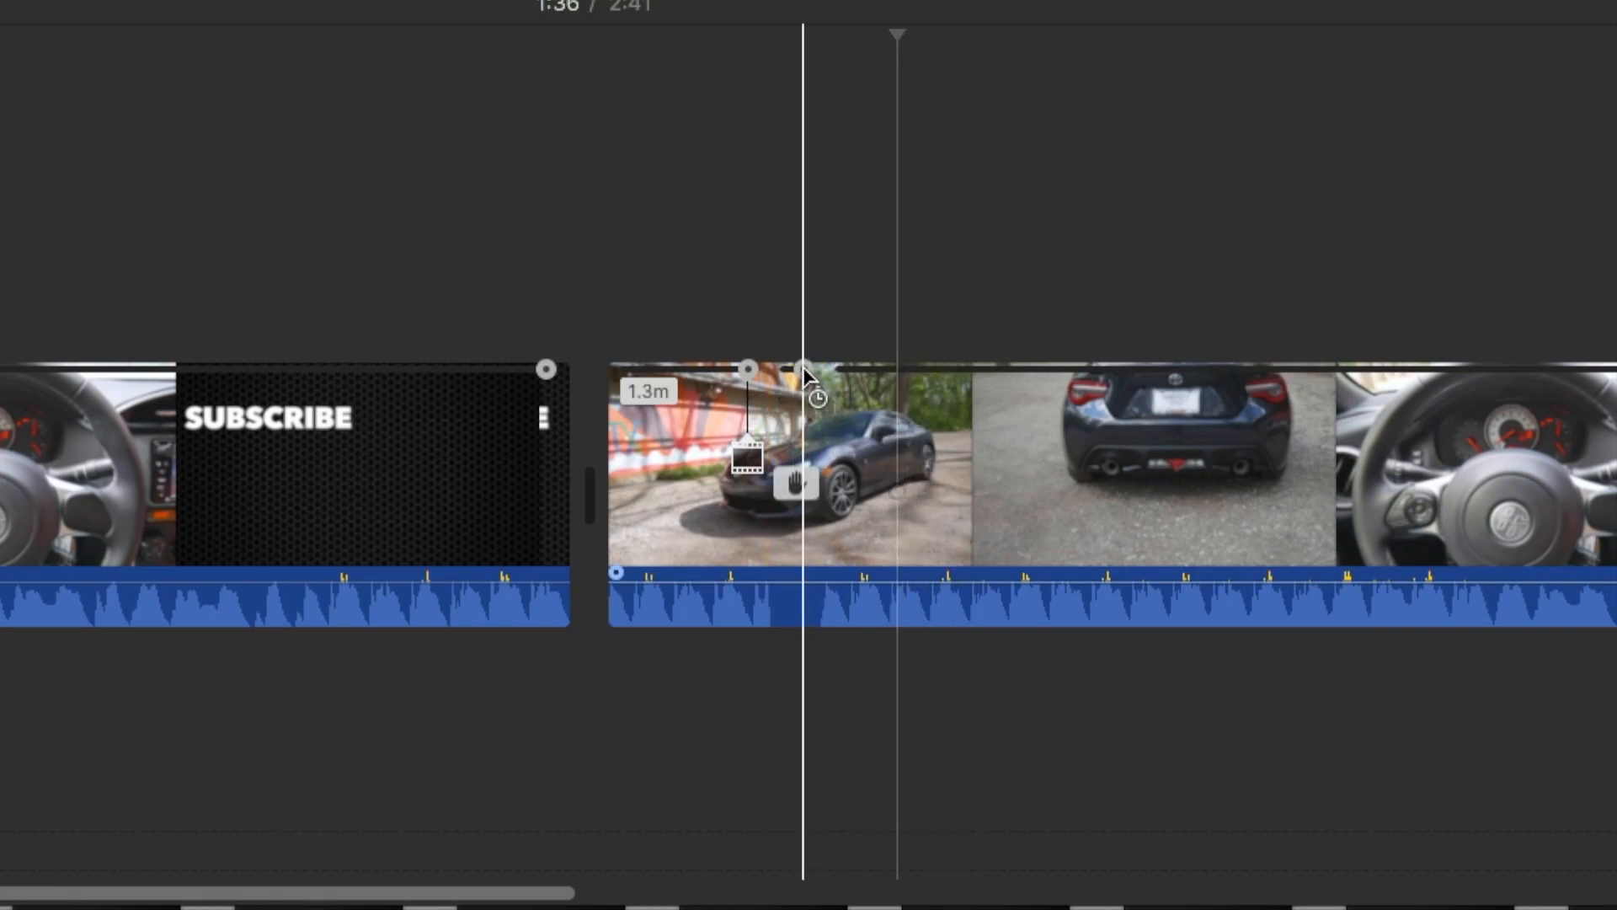
pyautogui.click(805, 384)
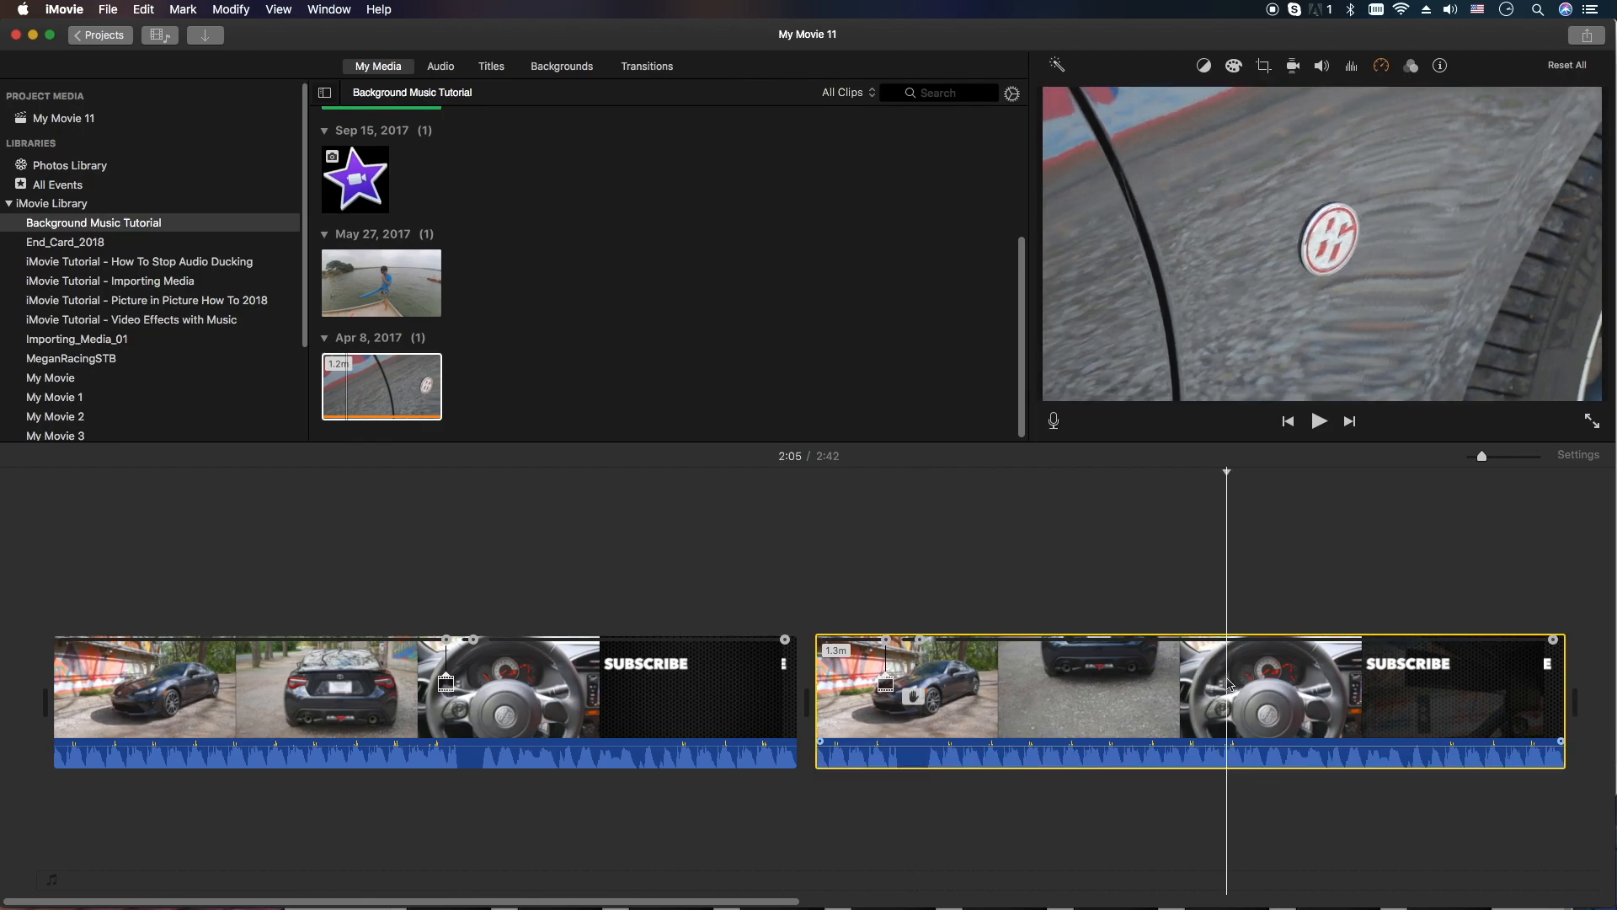
# Split the second clip at the steering wheel shot and add a freeze frame there via Modify.
pyautogui.rightClick(1232, 686)
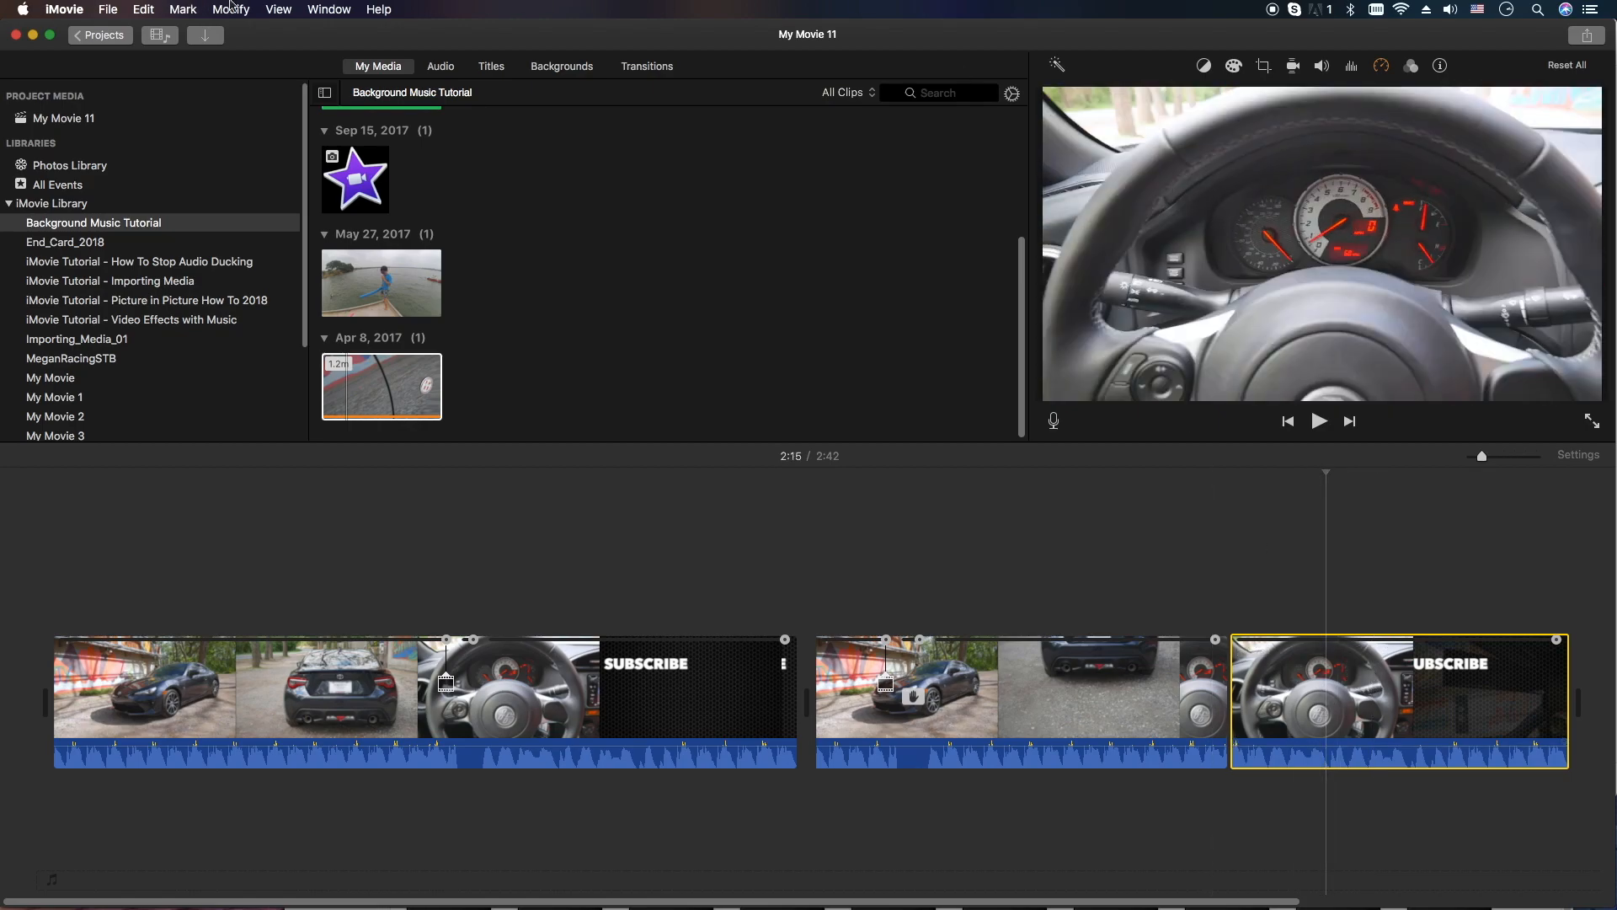
pyautogui.click(243, 8)
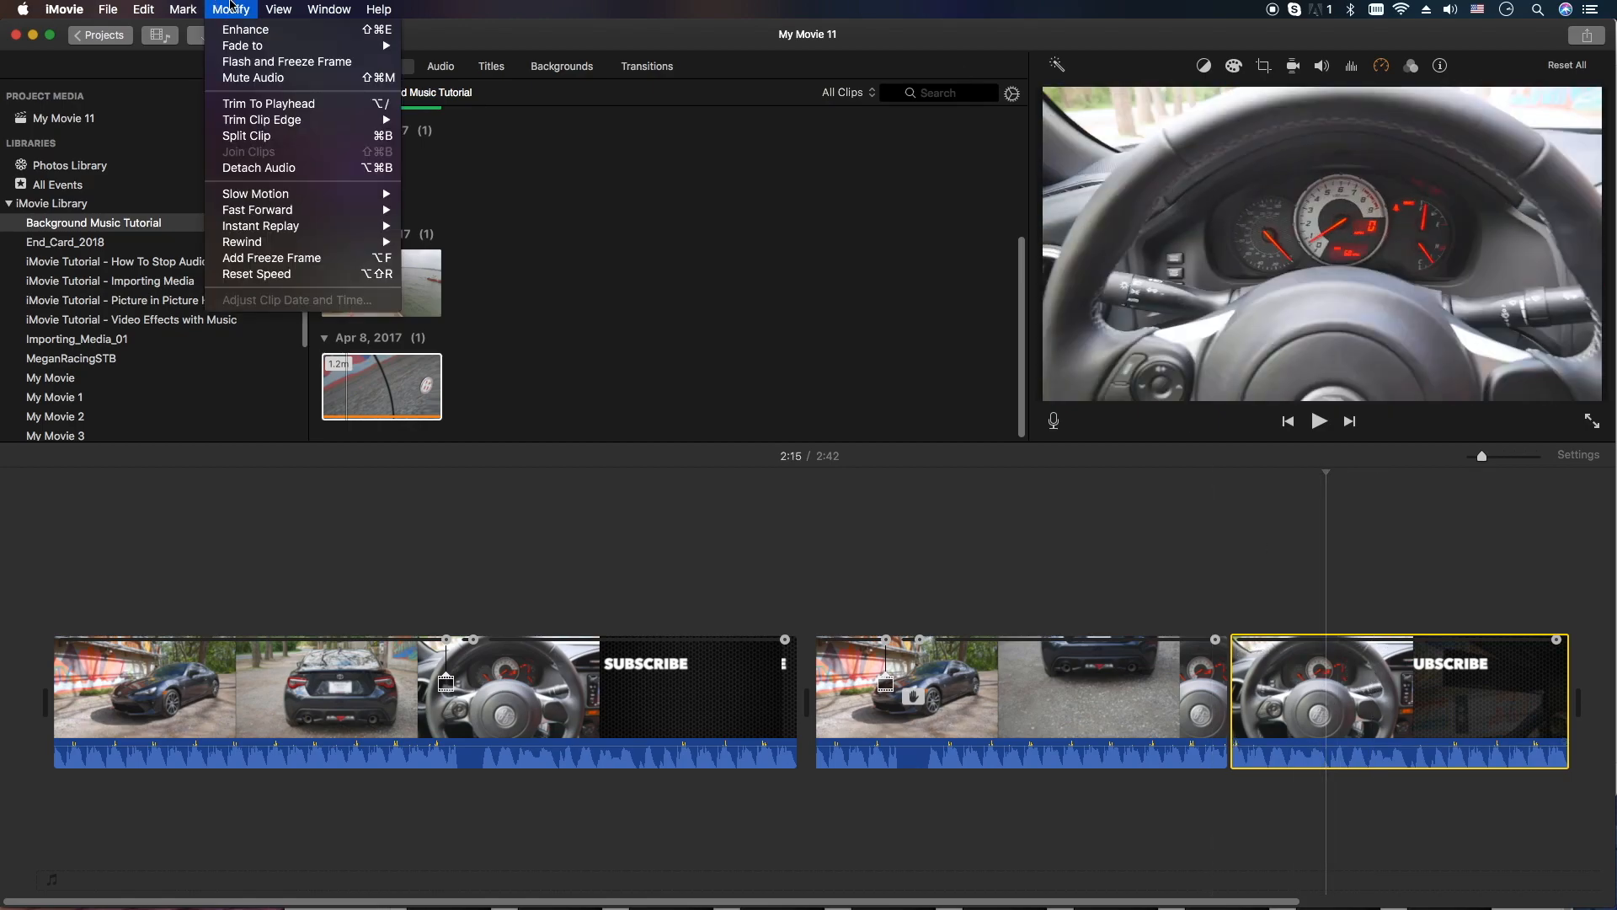
pyautogui.moveTo(280, 261)
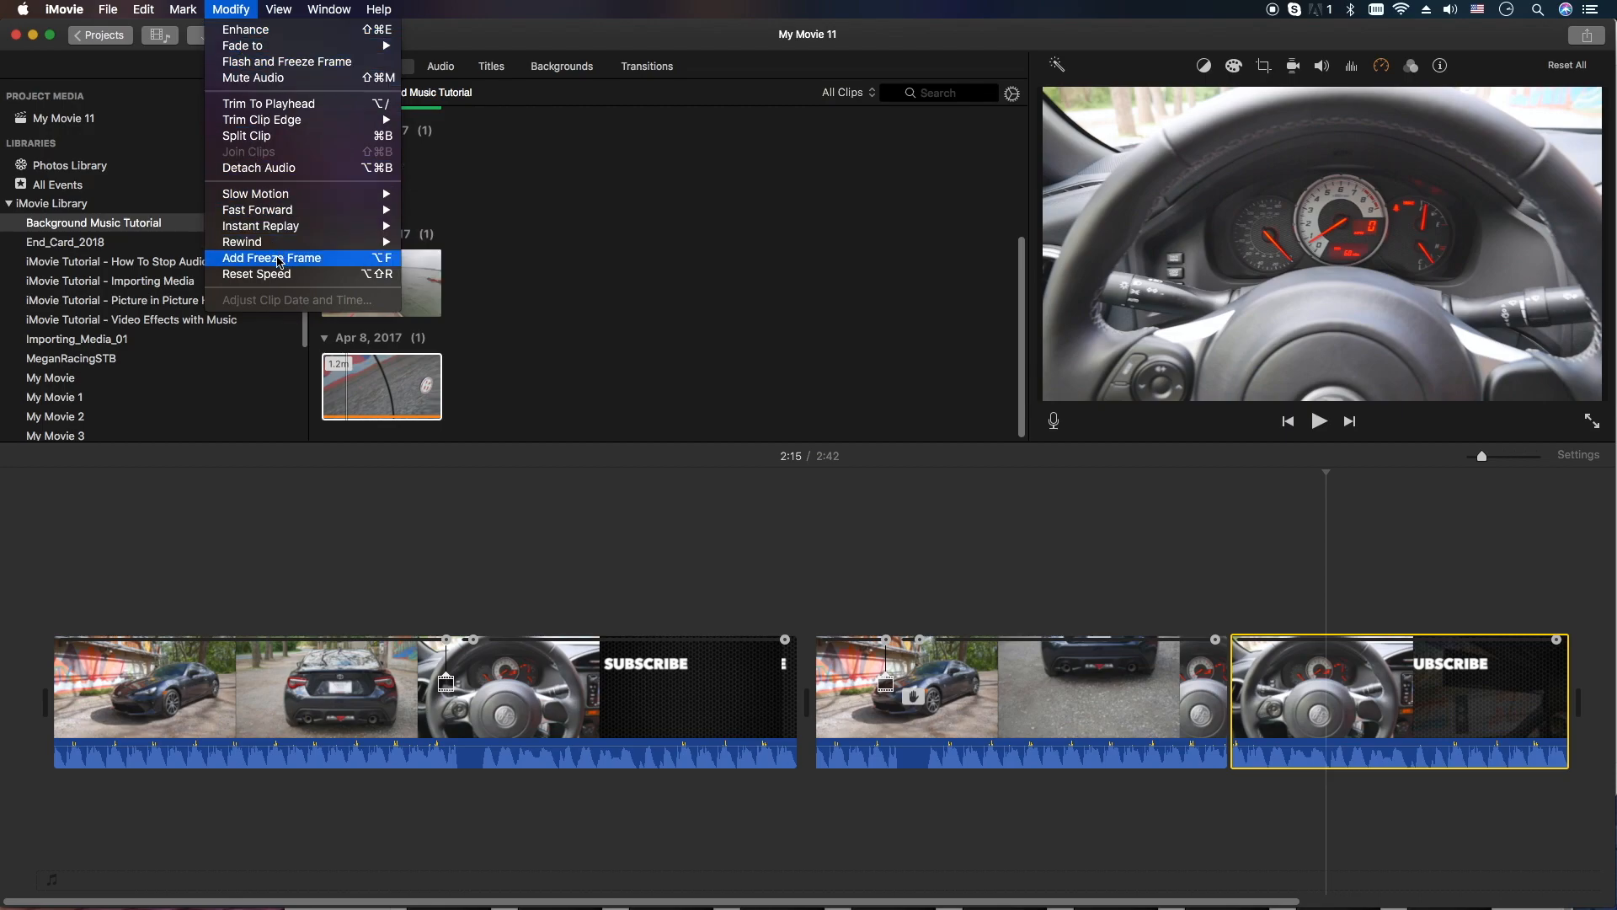
pyautogui.click(272, 258)
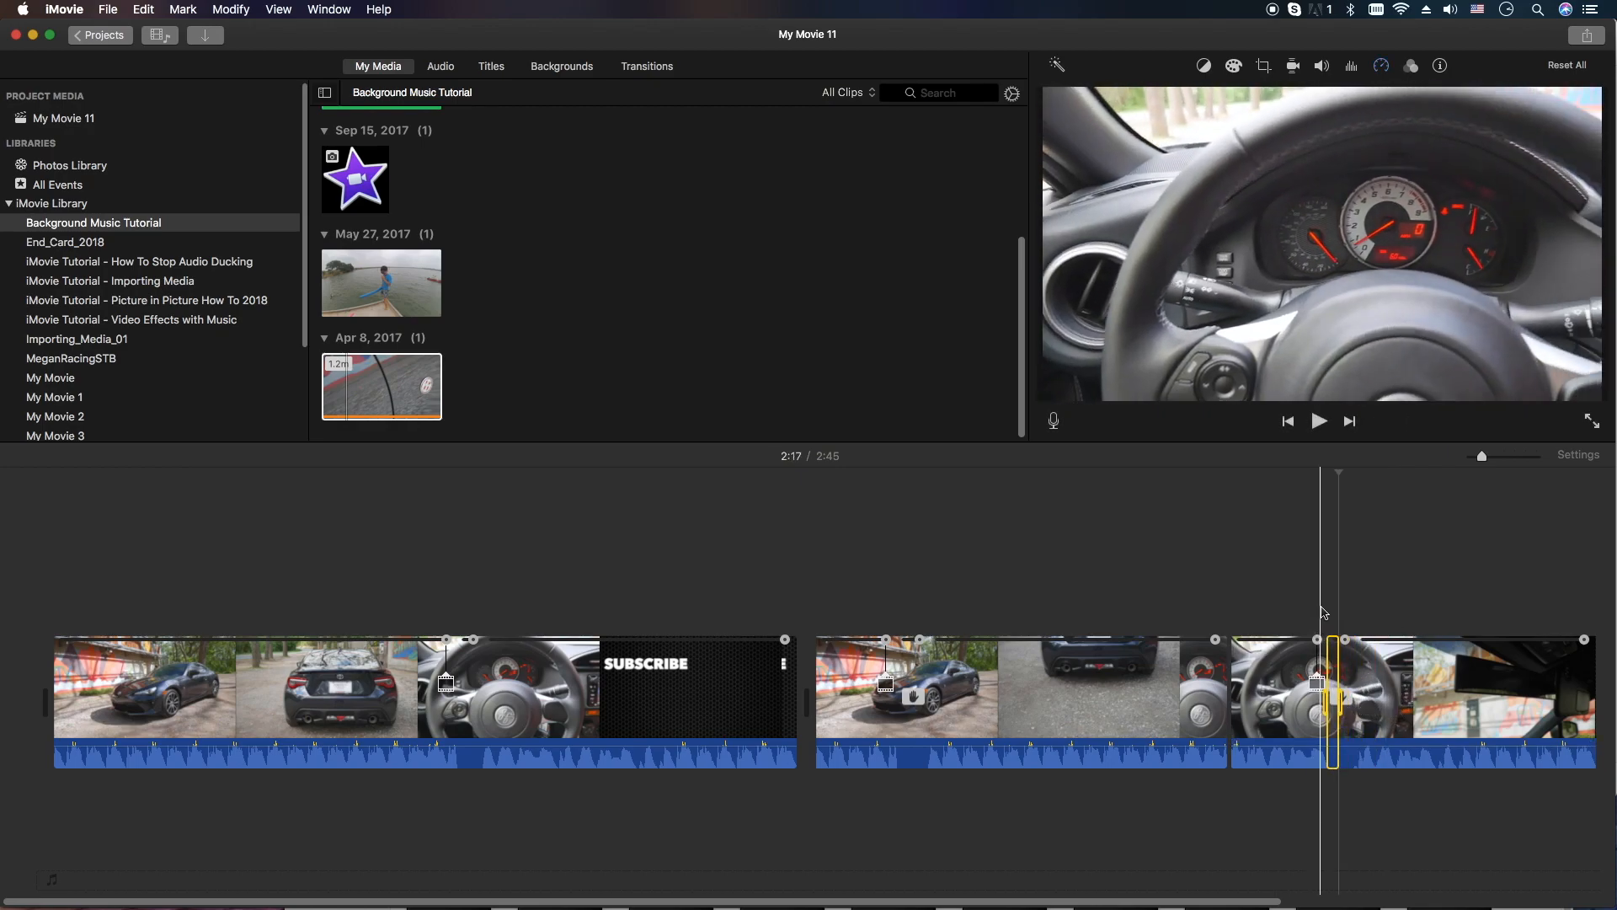
pyautogui.click(1050, 668)
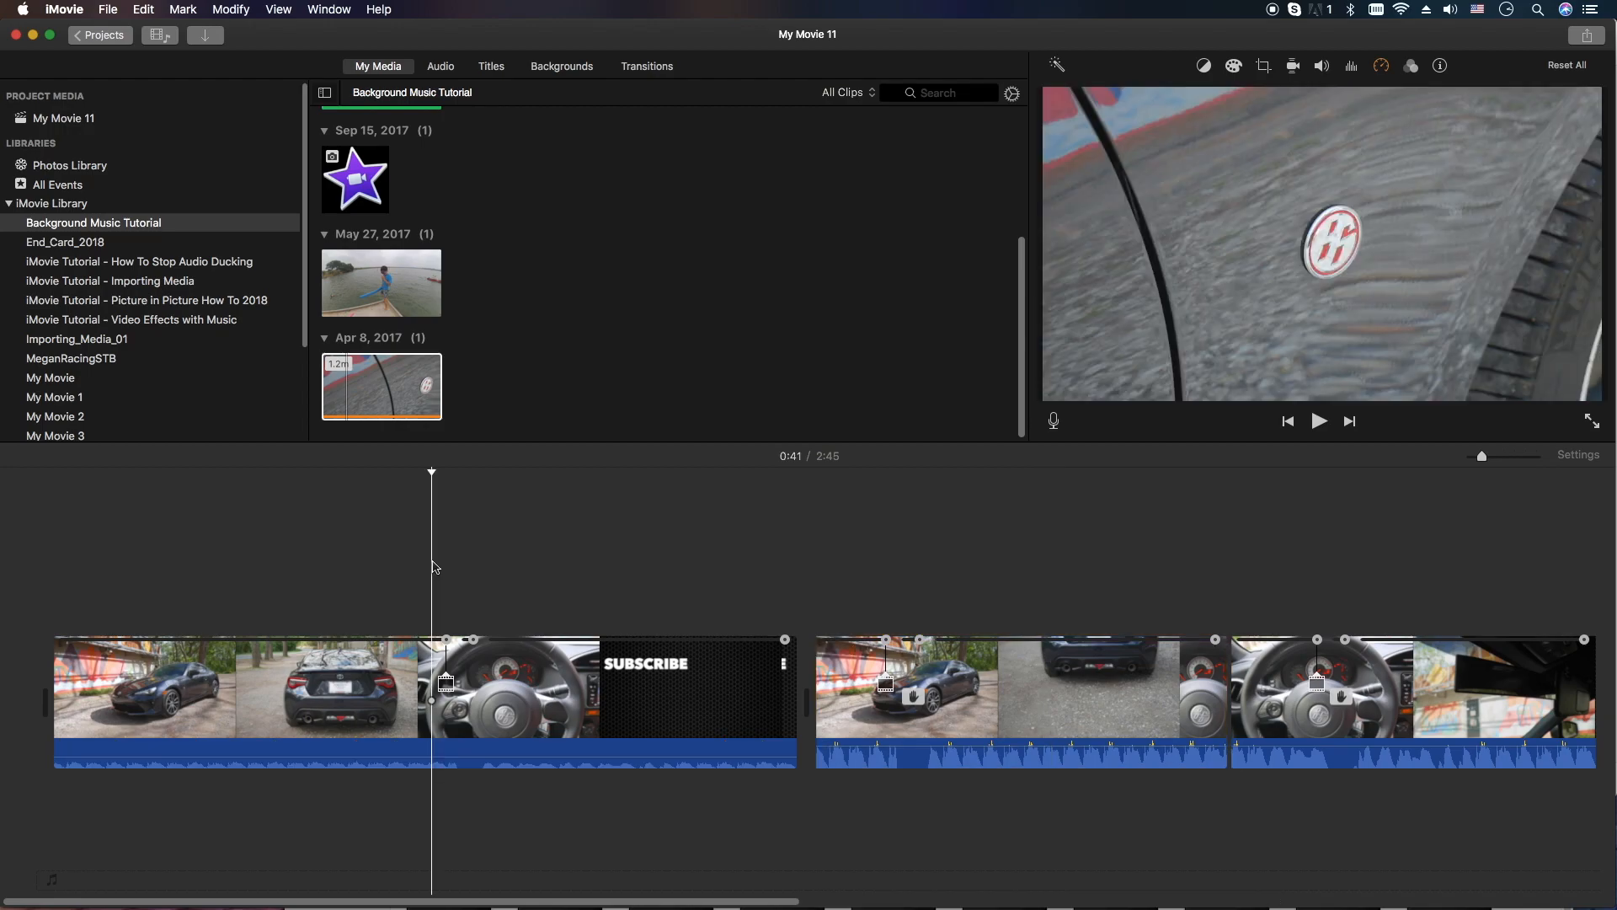
pyautogui.click(1317, 421)
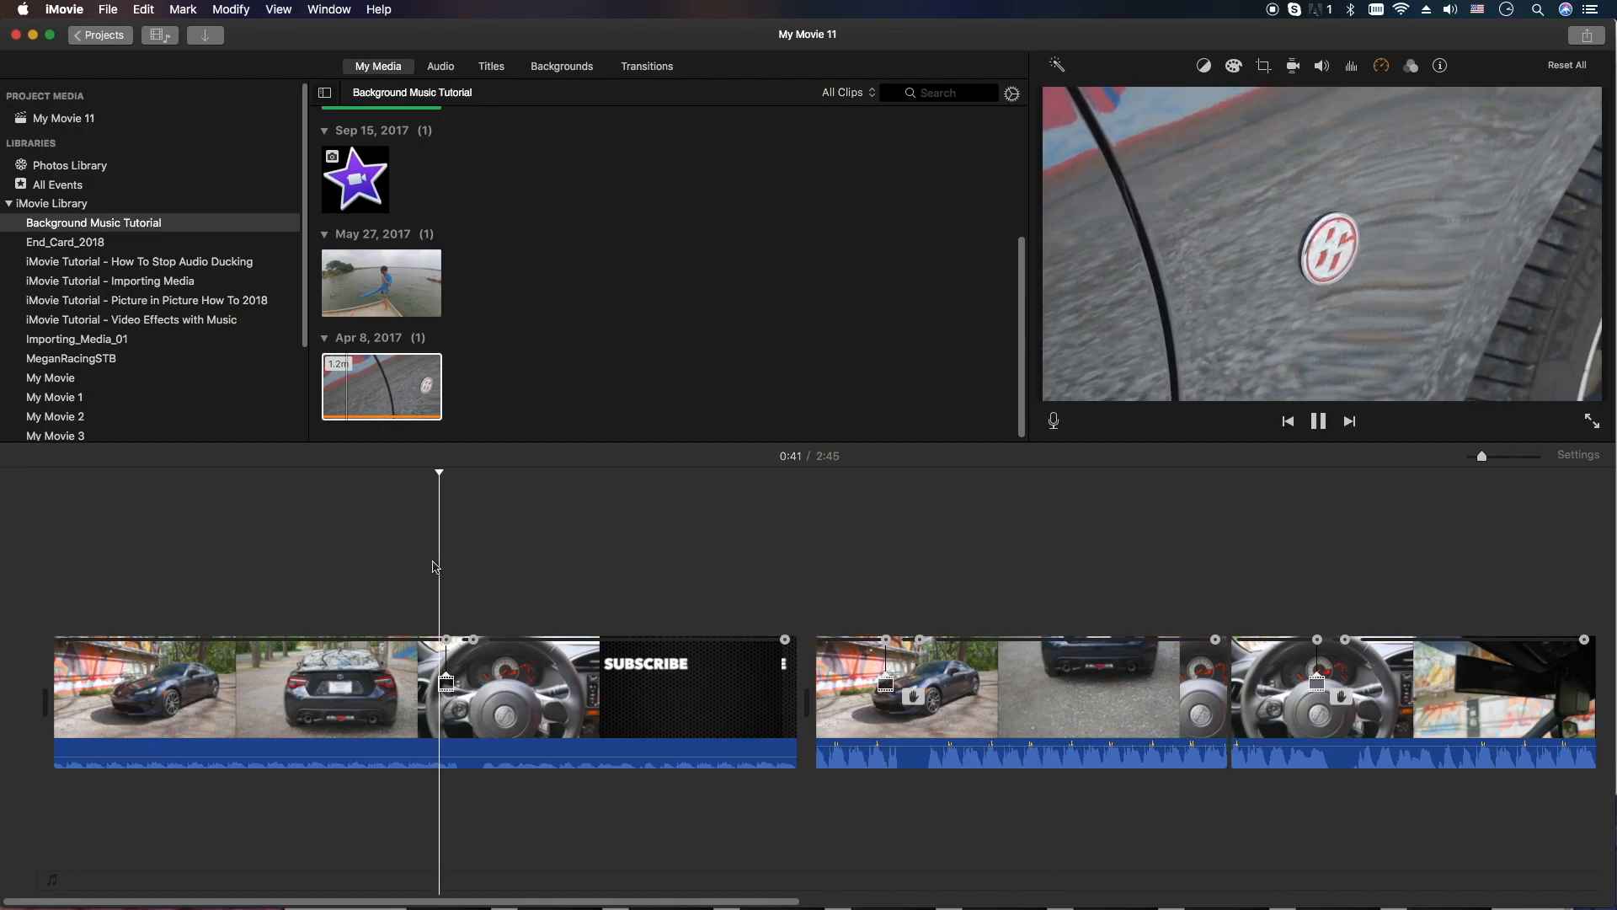